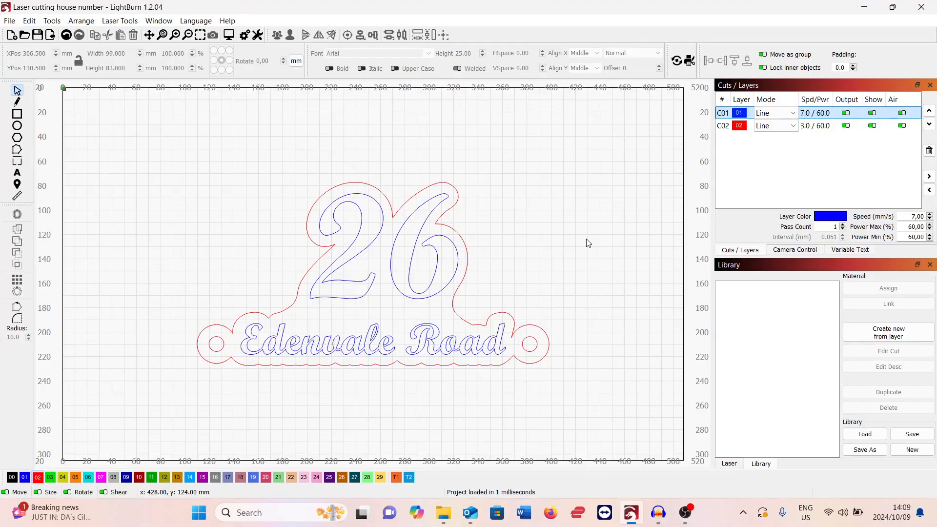
pyautogui.moveTo(572, 274)
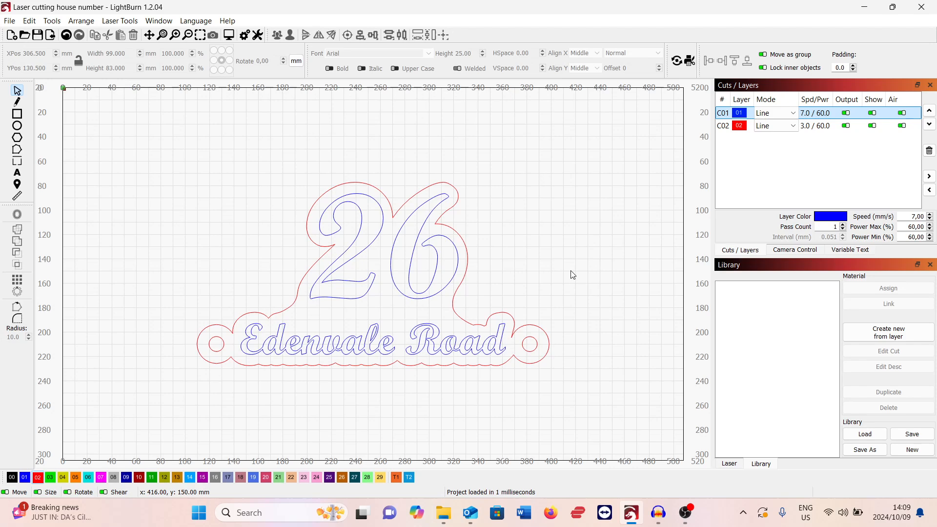
pyautogui.moveTo(604, 288)
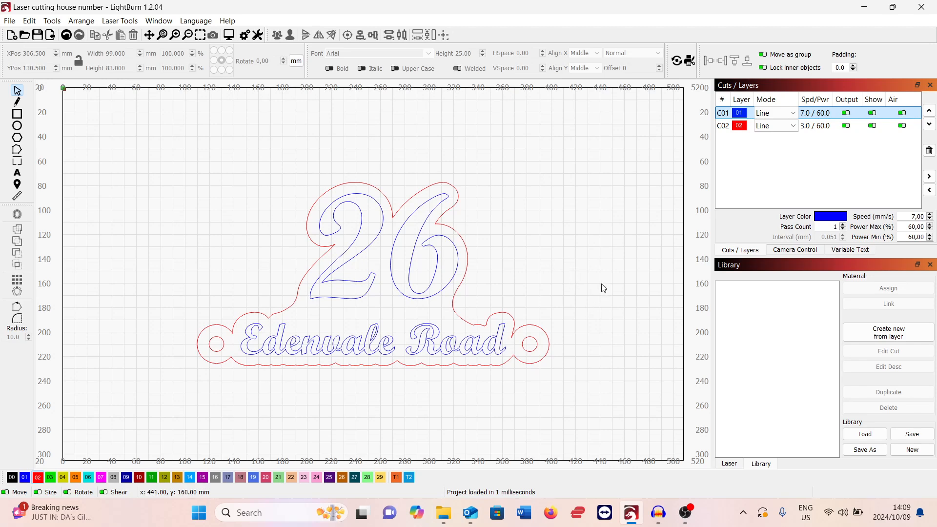
pyautogui.moveTo(592, 295)
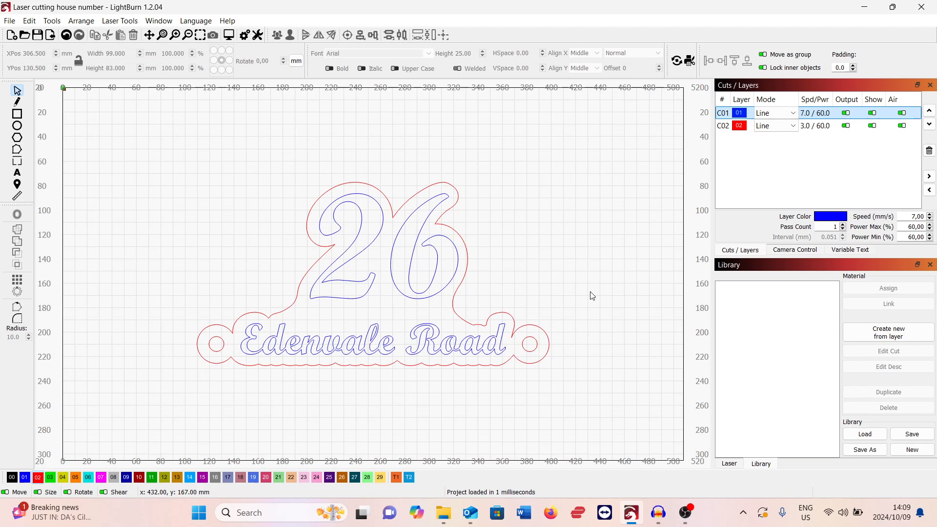
pyautogui.moveTo(602, 285)
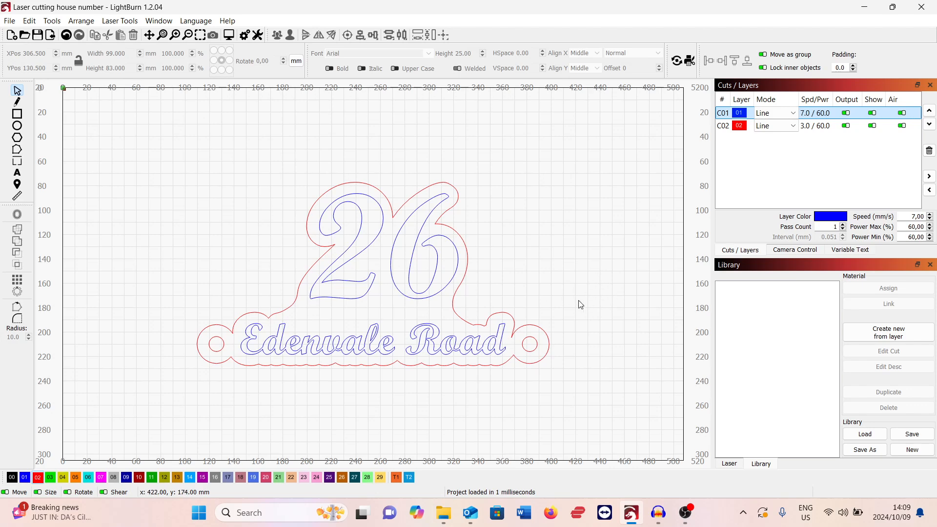
pyautogui.moveTo(449, 248)
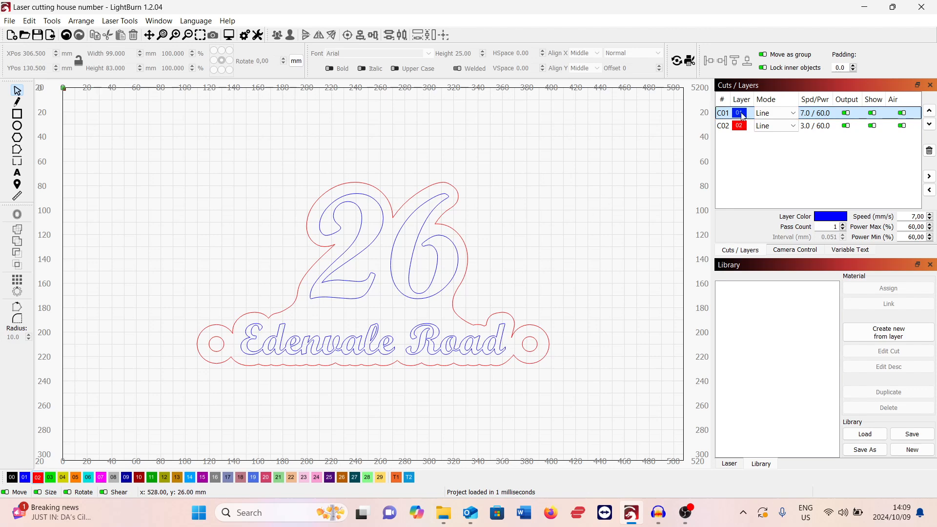
pyautogui.doubleClick(740, 112)
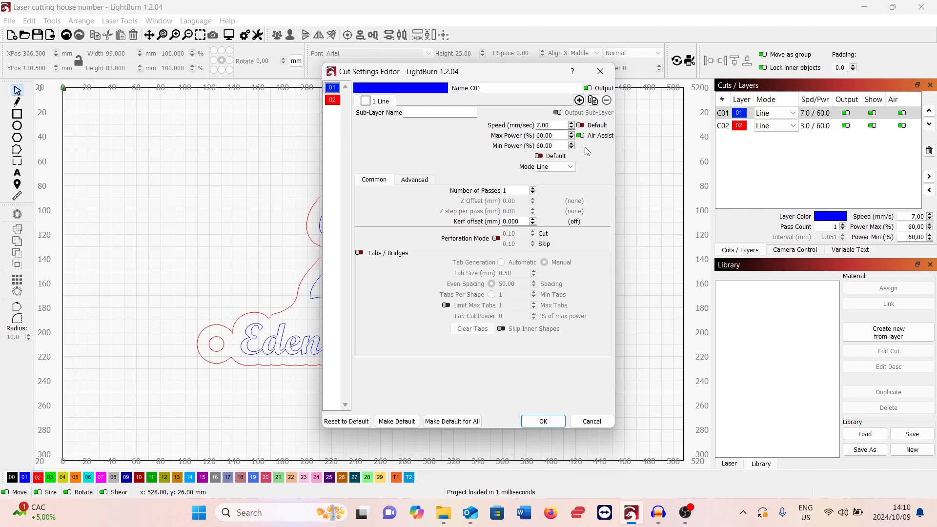
pyautogui.moveTo(561, 164)
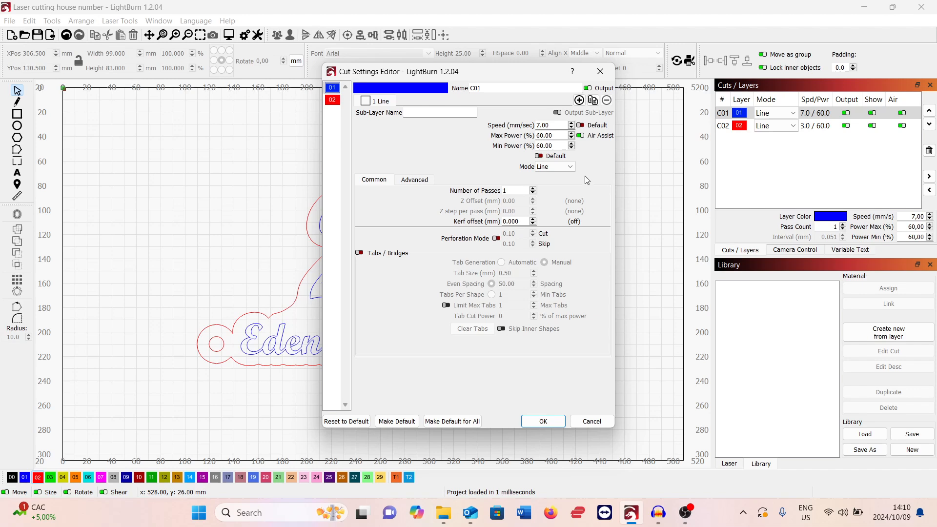
pyautogui.moveTo(589, 157)
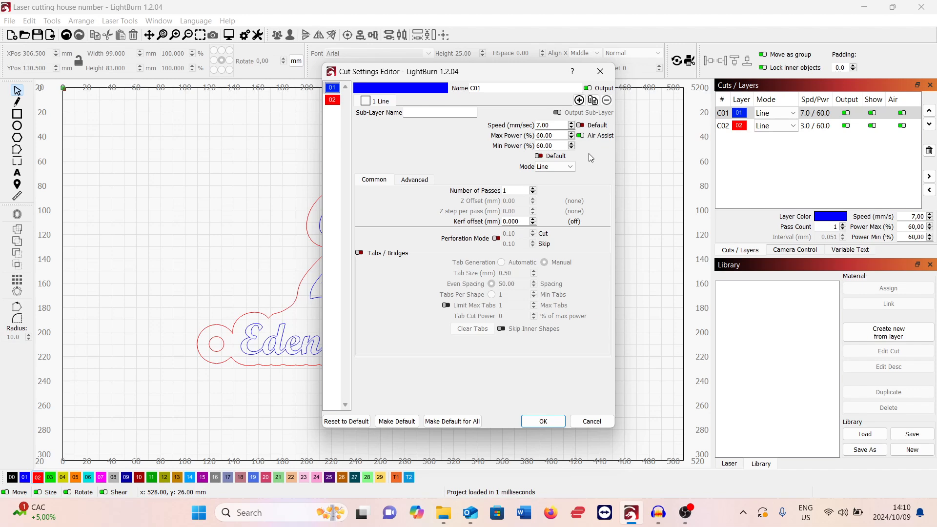
pyautogui.moveTo(600, 72)
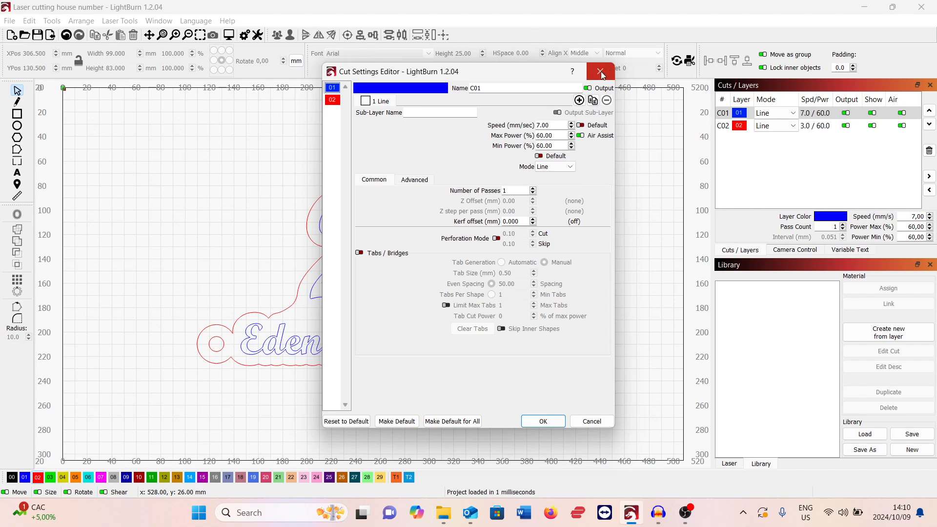
pyautogui.moveTo(600, 71)
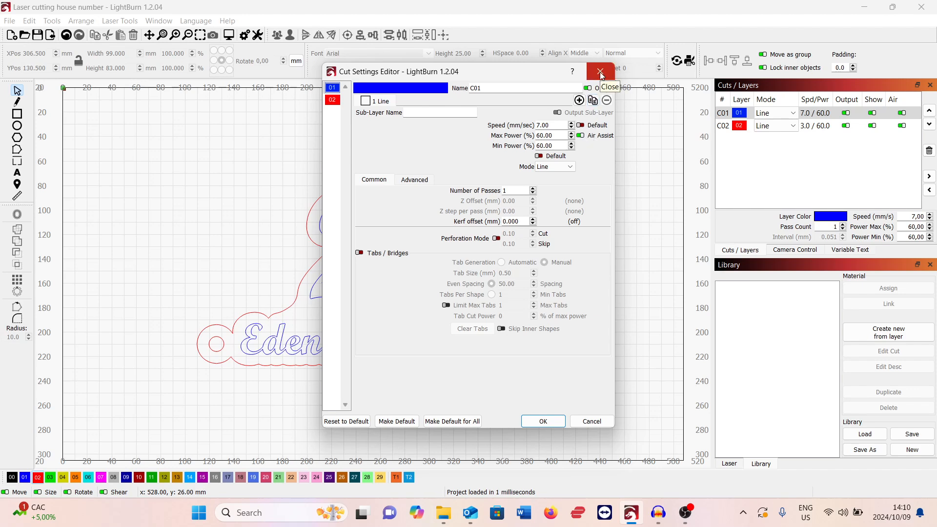
pyautogui.click(600, 72)
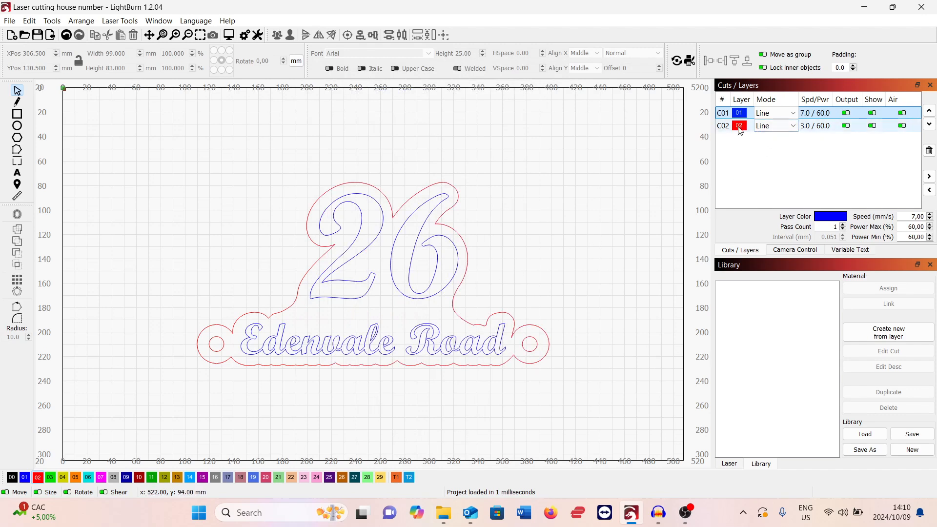
pyautogui.doubleClick(739, 125)
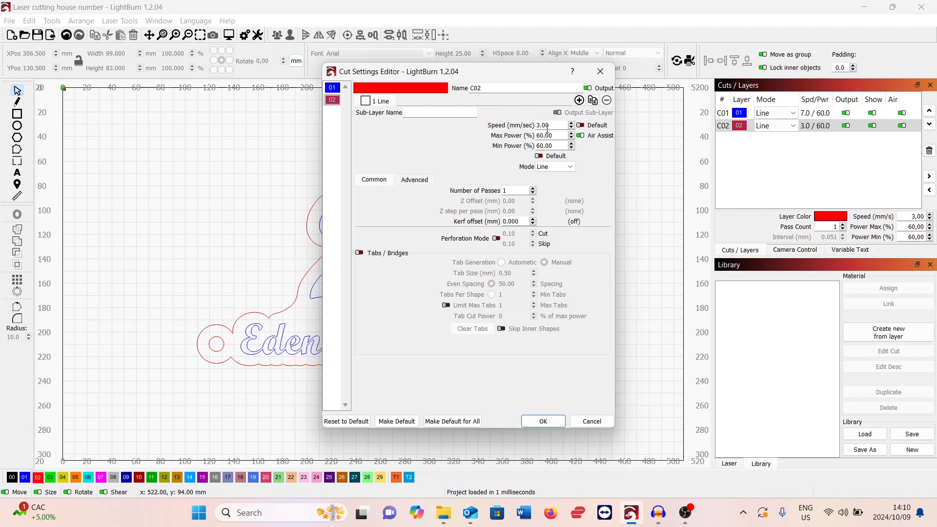
pyautogui.moveTo(545, 125)
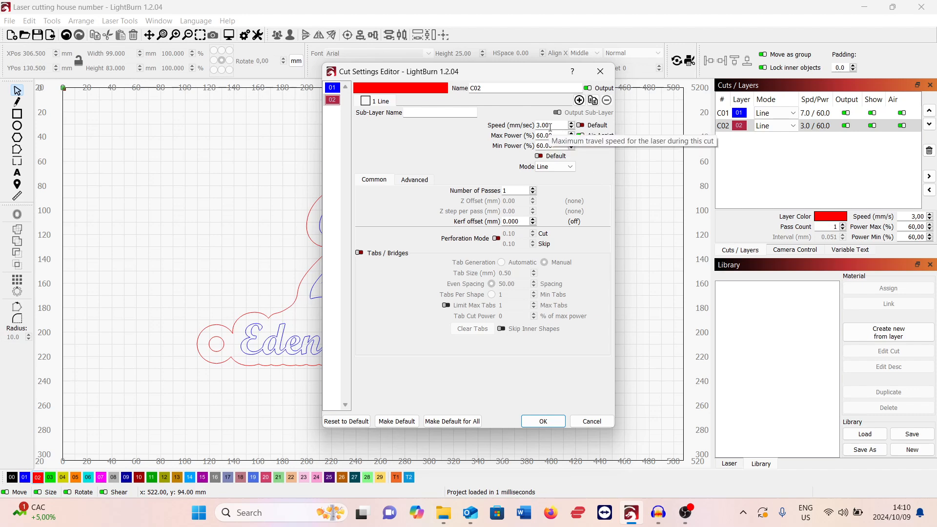
pyautogui.moveTo(596, 163)
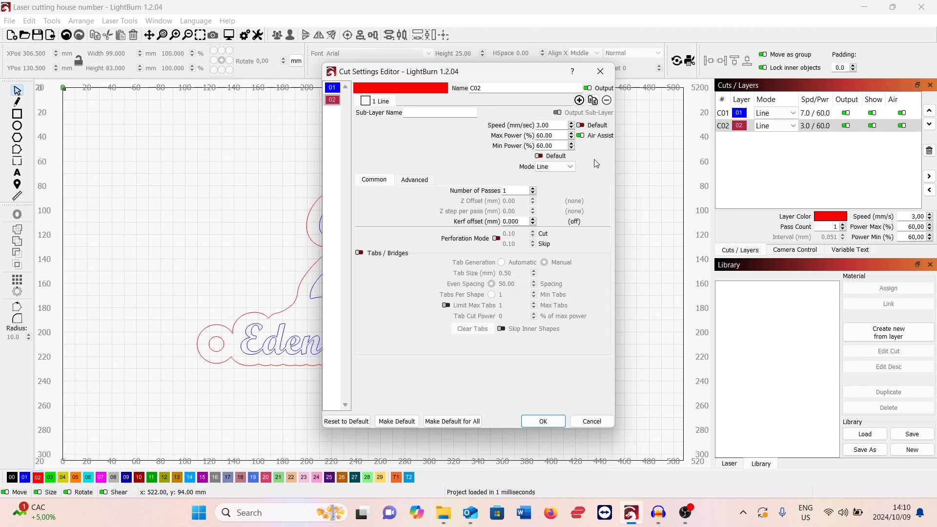
pyautogui.moveTo(600, 72)
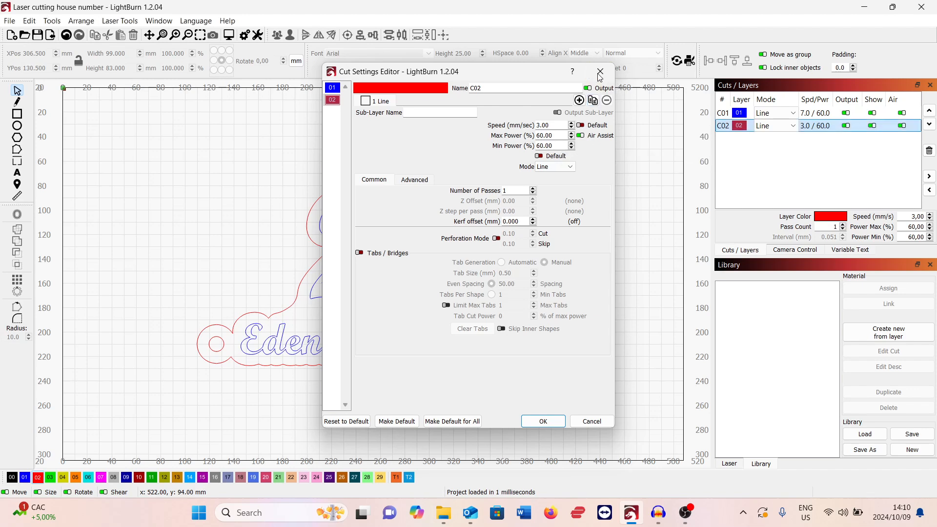
pyautogui.click(600, 72)
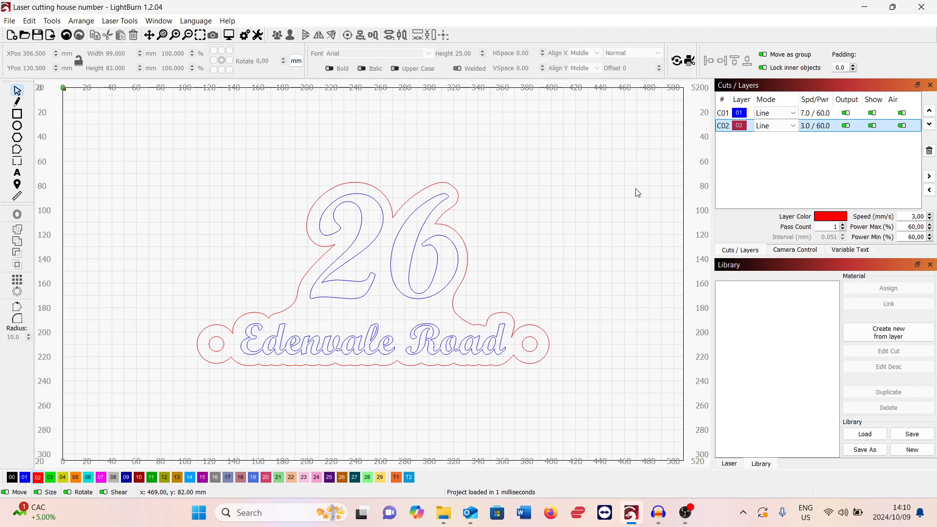
pyautogui.moveTo(763, 147)
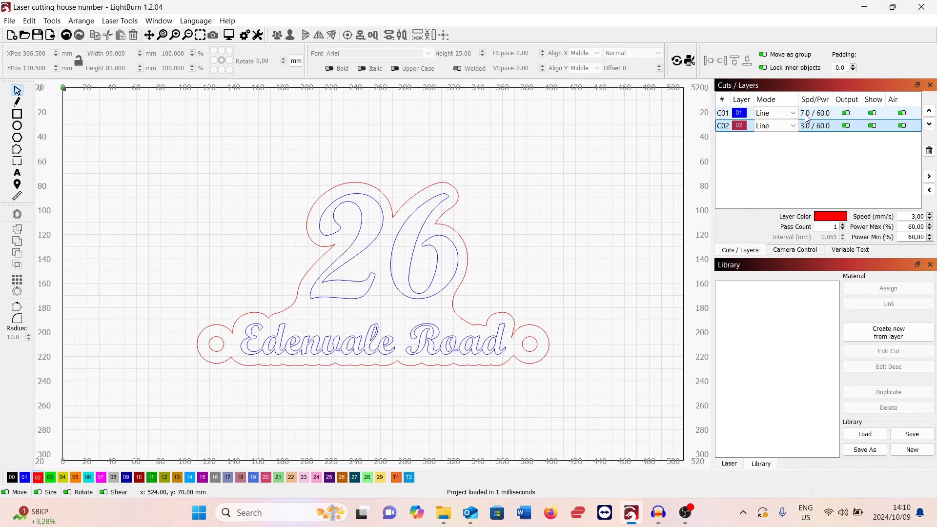
pyautogui.moveTo(823, 119)
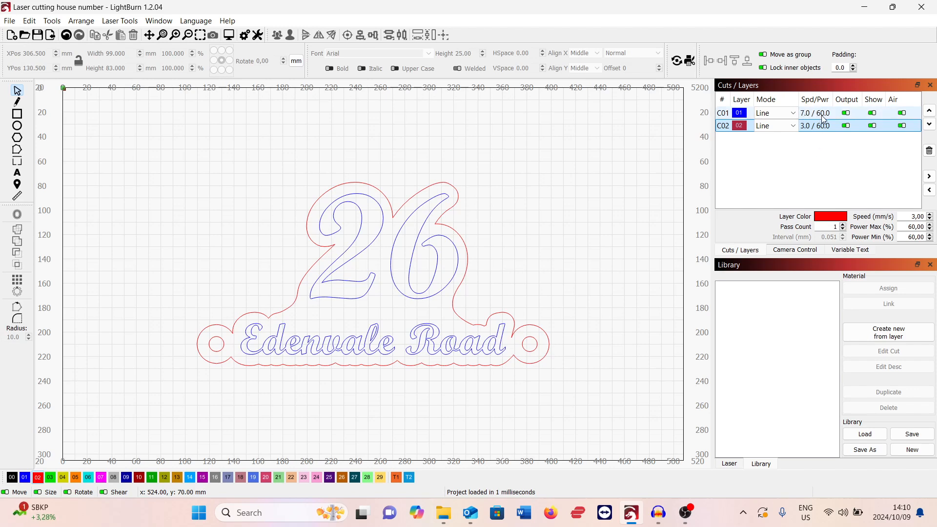
pyautogui.moveTo(548, 289)
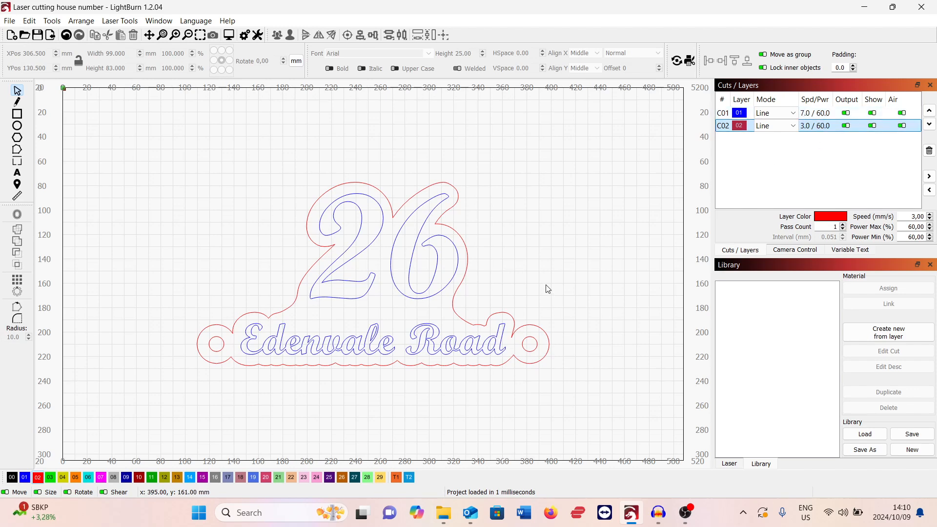
pyautogui.moveTo(469, 281)
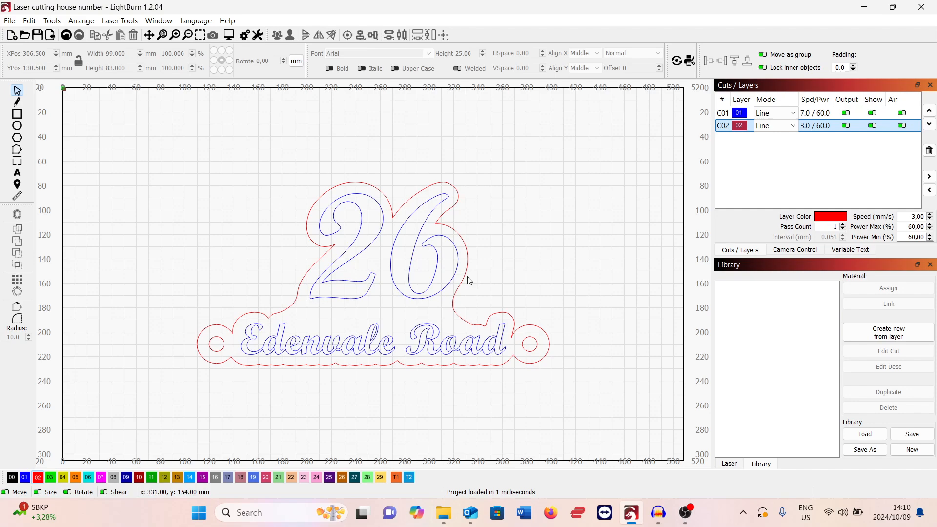